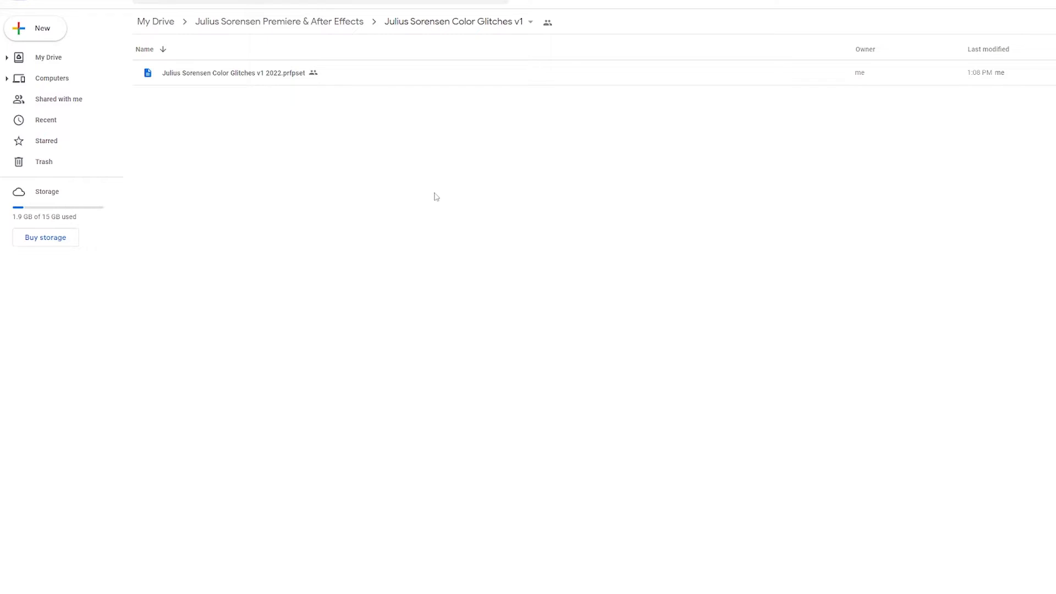
pyautogui.moveTo(279, 89)
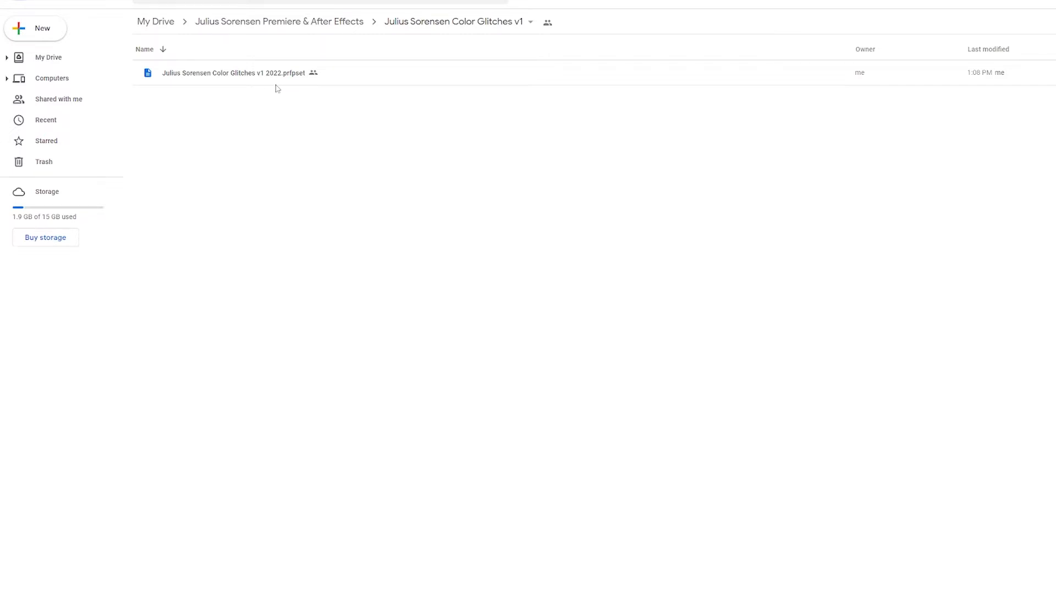
# Download the Color Glitches .prfpset file from Google Drive and reveal it in its folder.
pyautogui.click(233, 73)
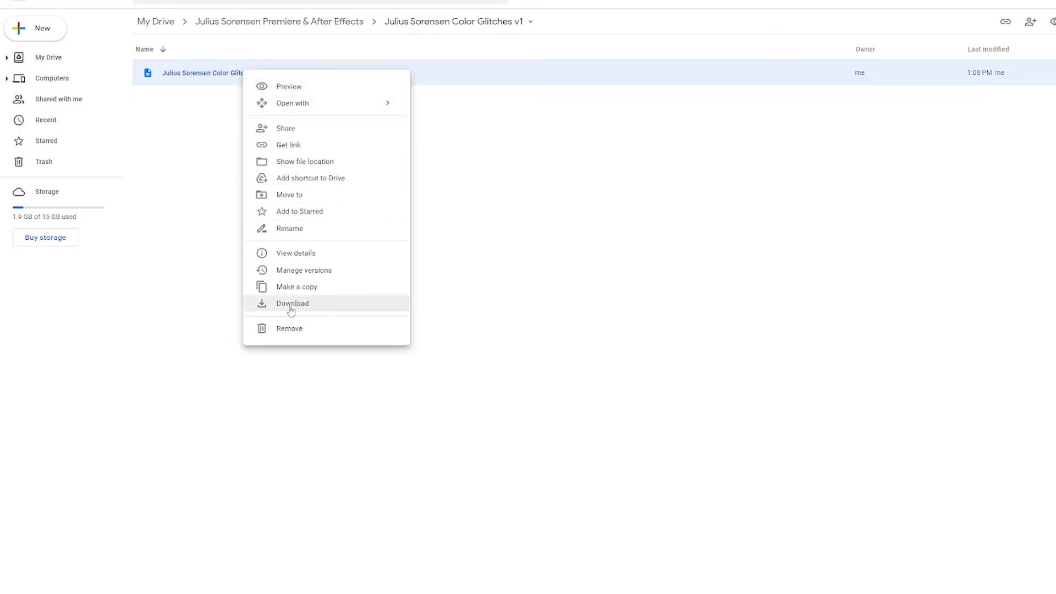
pyautogui.click(293, 304)
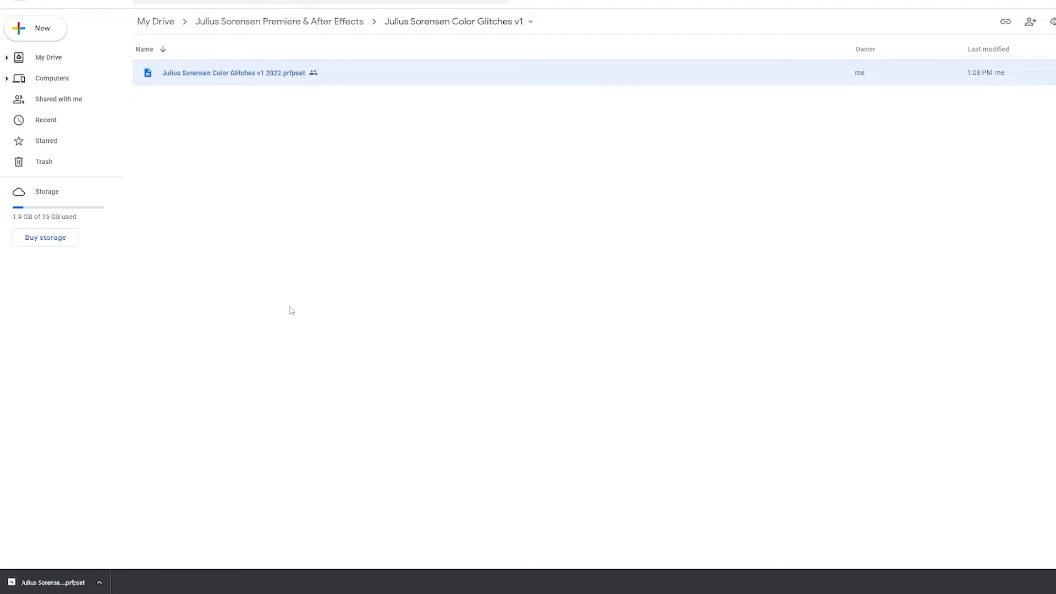
pyautogui.click(98, 583)
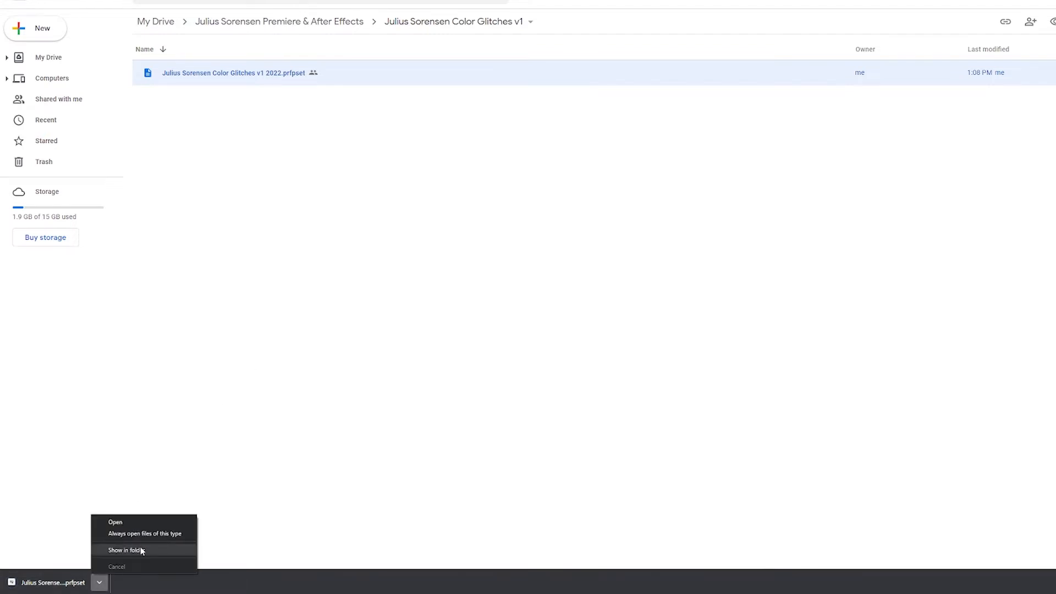
pyautogui.click(125, 550)
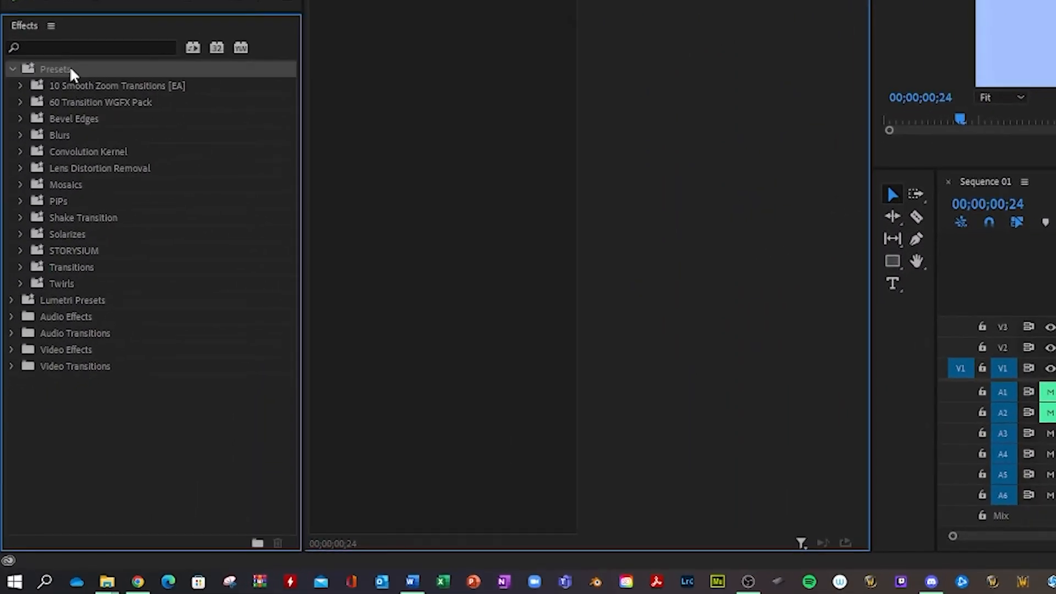
# Import the Julius Sorensen Color Glitches v1 2022 presets via the Presets bin's Import Presets.
pyautogui.rightClick(55, 69)
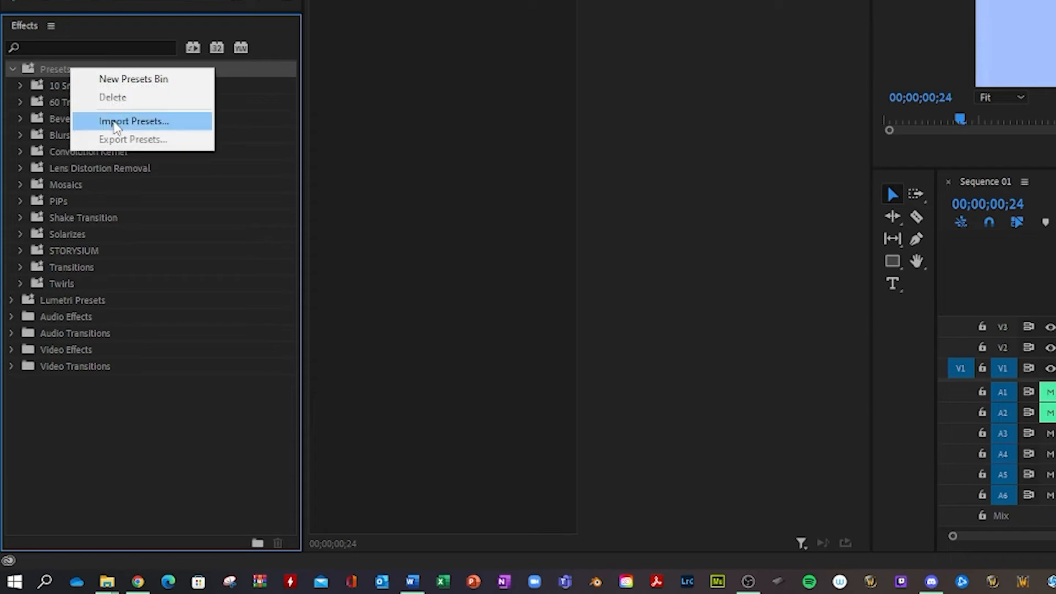
pyautogui.click(133, 121)
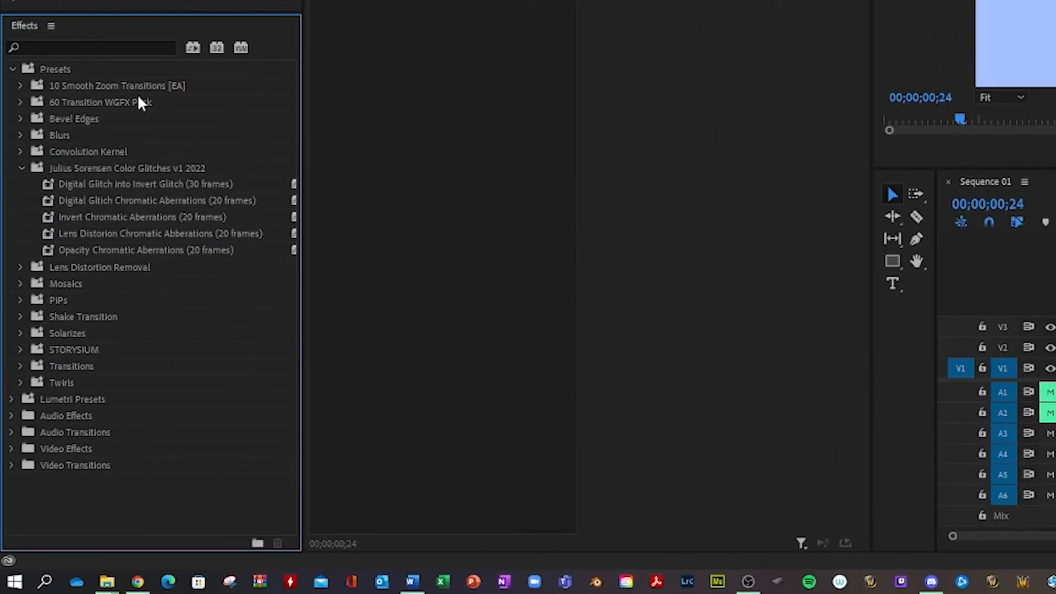
pyautogui.moveTo(104, 196)
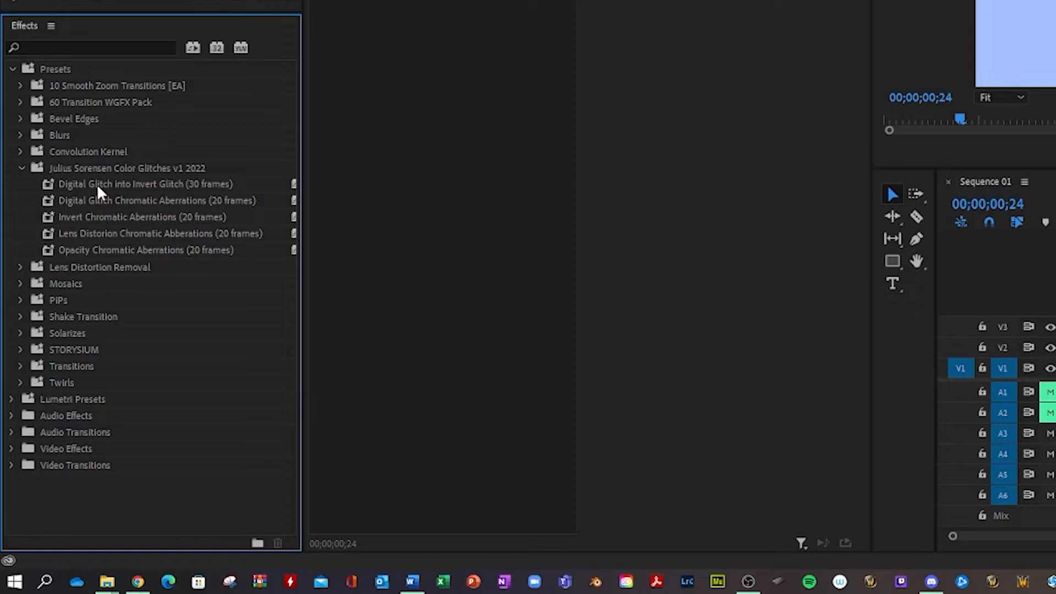
pyautogui.click(145, 184)
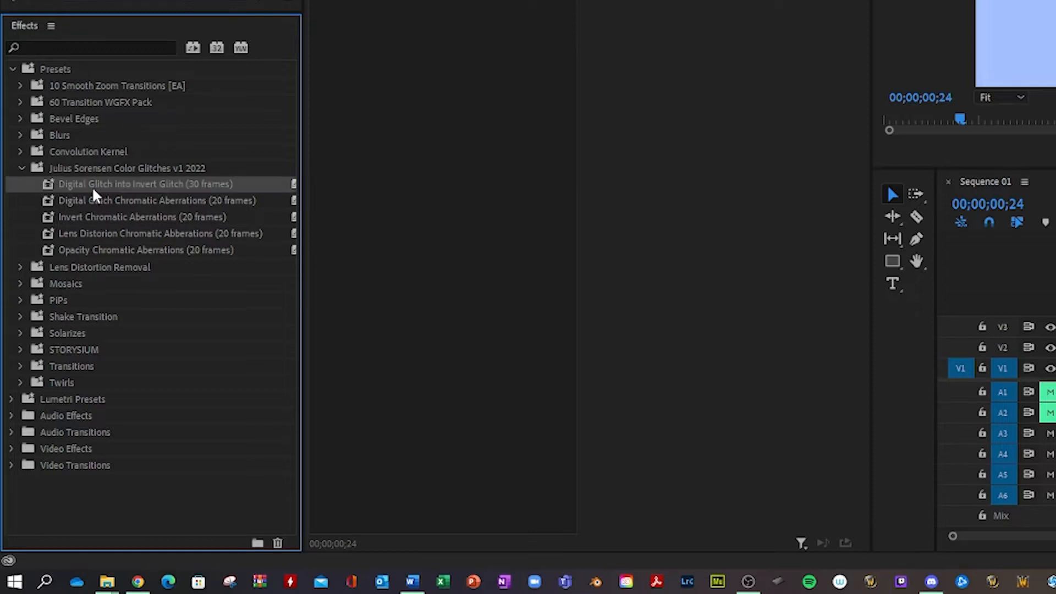
pyautogui.moveTo(93, 210)
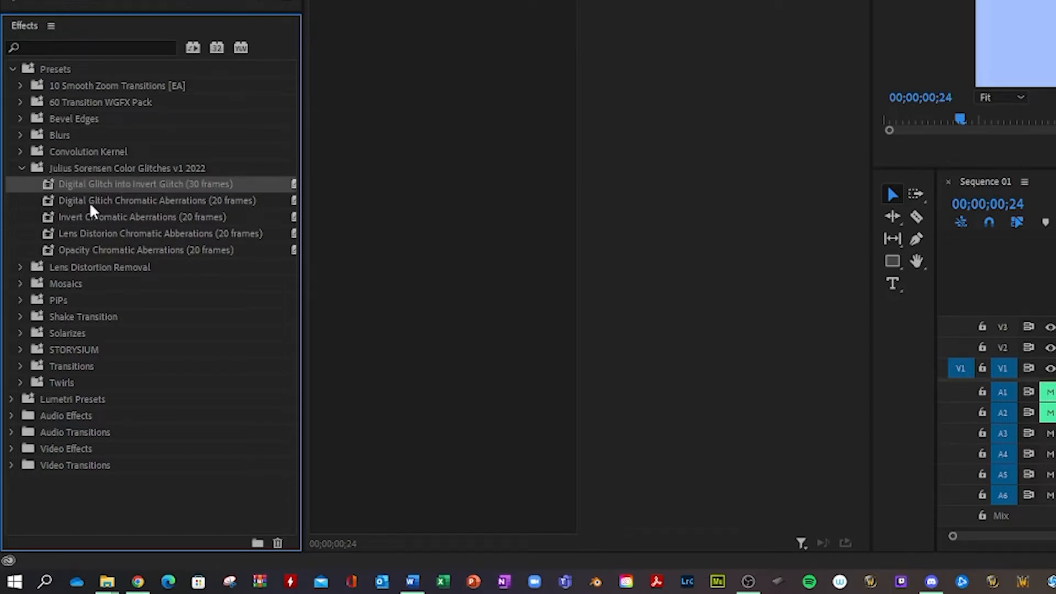
pyautogui.moveTo(84, 191)
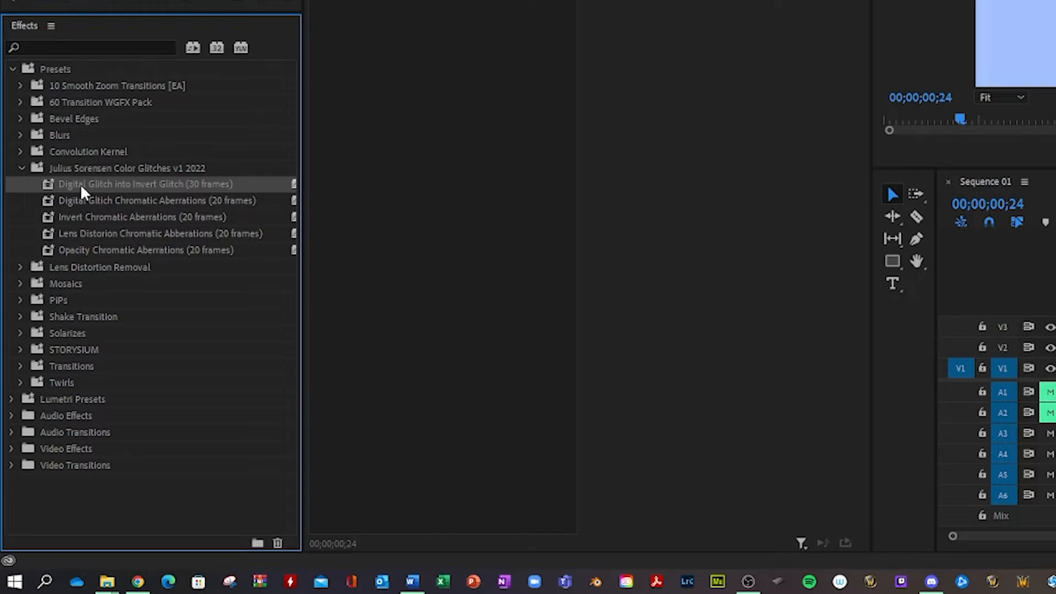
pyautogui.moveTo(205, 196)
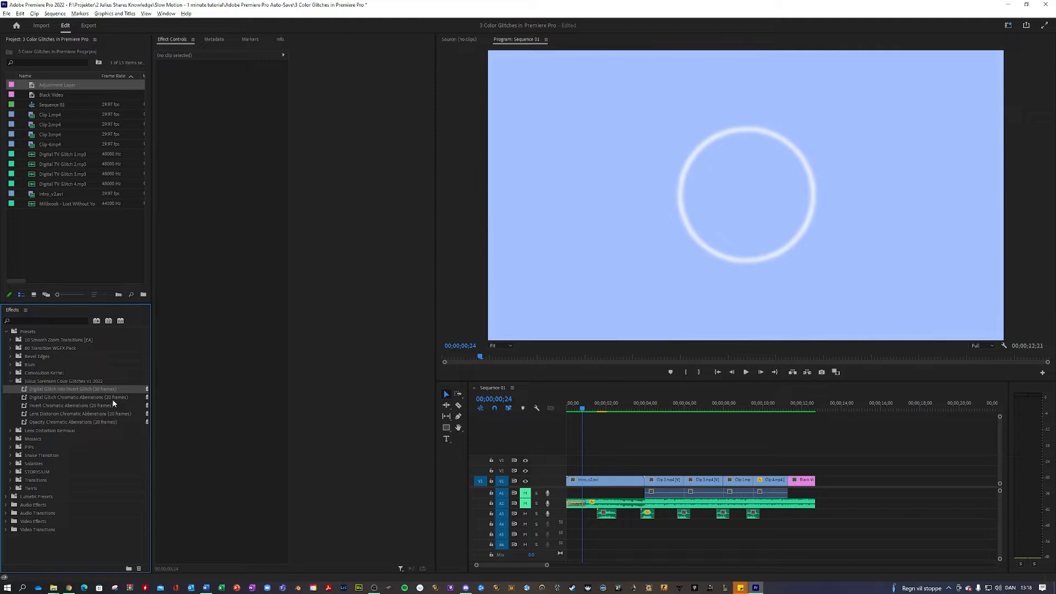
pyautogui.moveTo(118, 392)
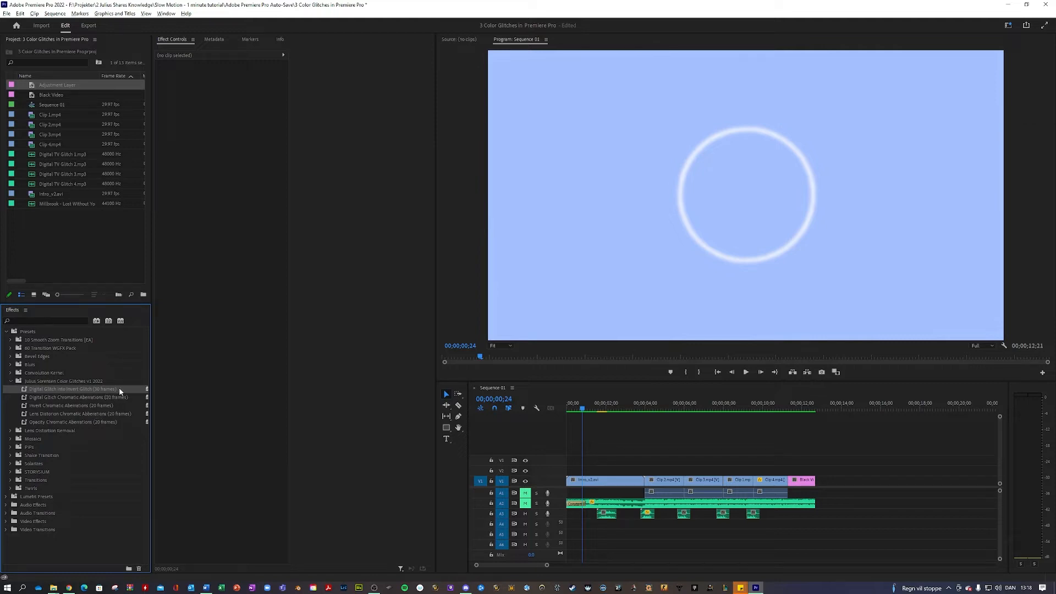
pyautogui.moveTo(110, 396)
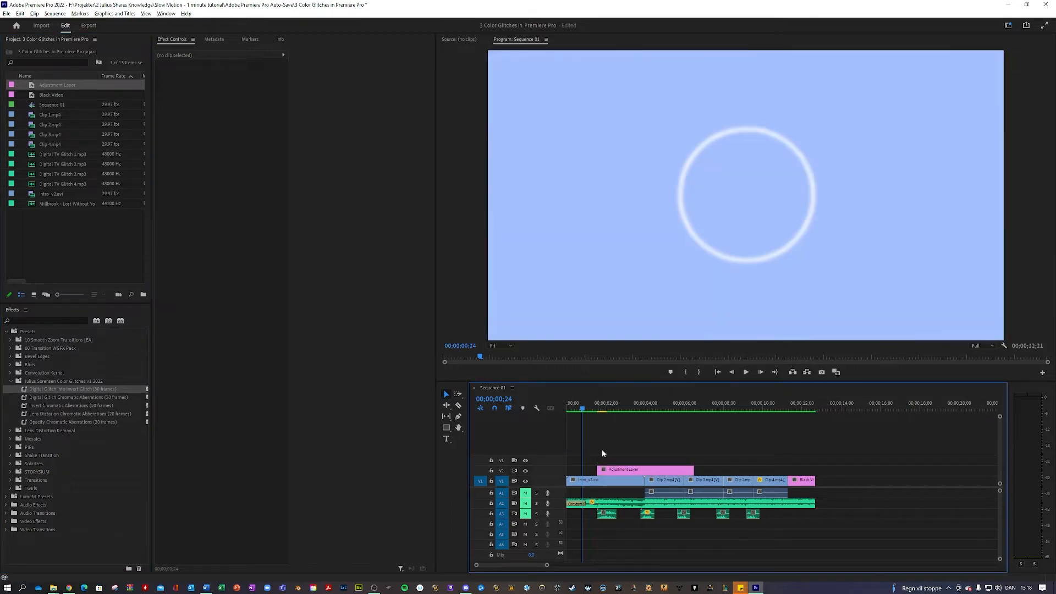
# Place a short Adjustment Layer on track V2 above the intro clip.
pyautogui.click(598, 408)
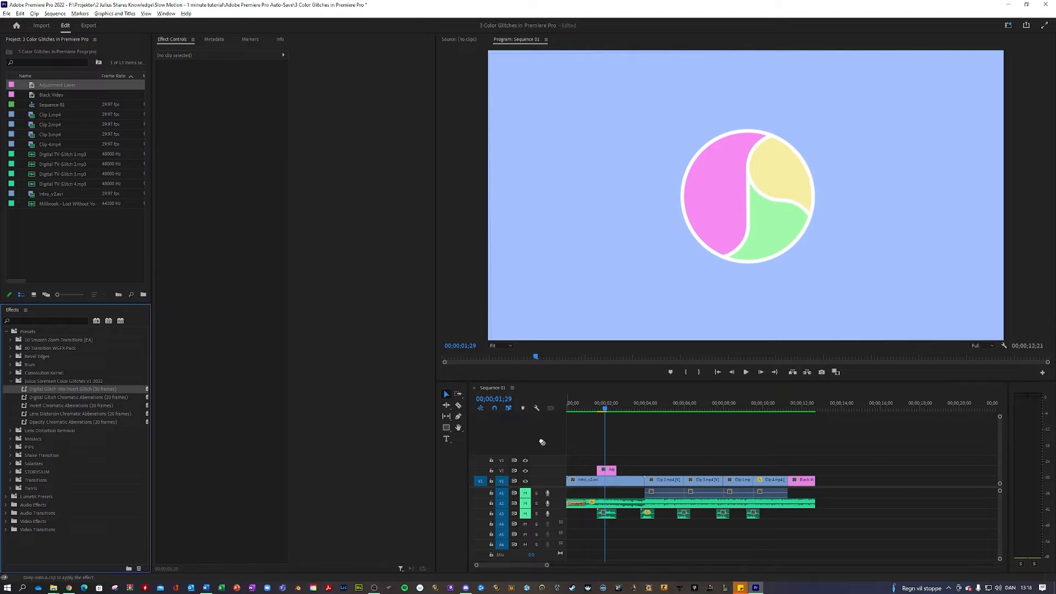
pyautogui.click(605, 470)
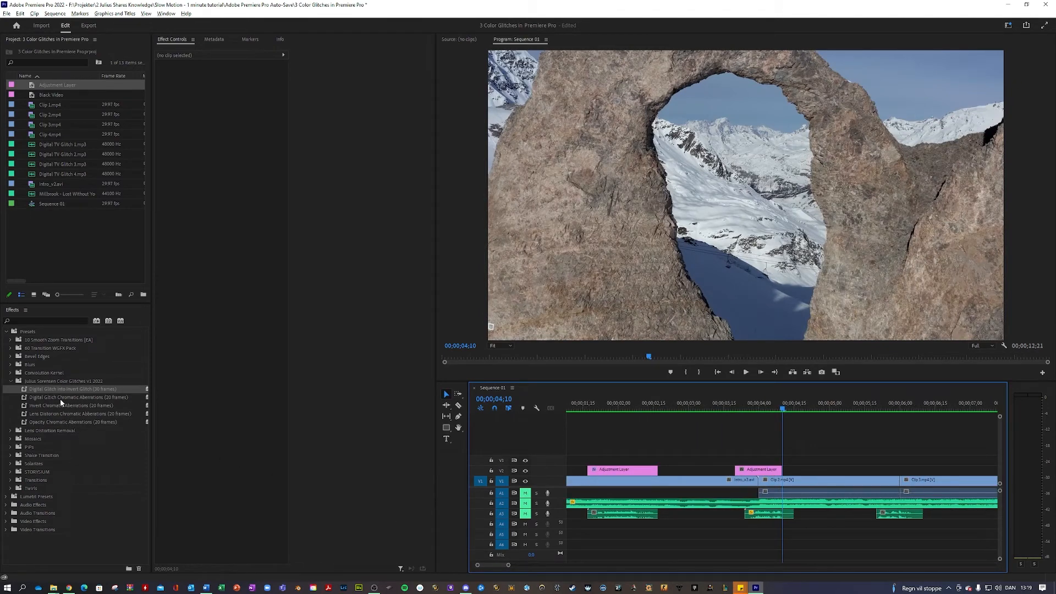
# Apply the Digital Glitch Chromatic Aberrations preset to the adjustment layer and preview the cut.
pyautogui.click(759, 470)
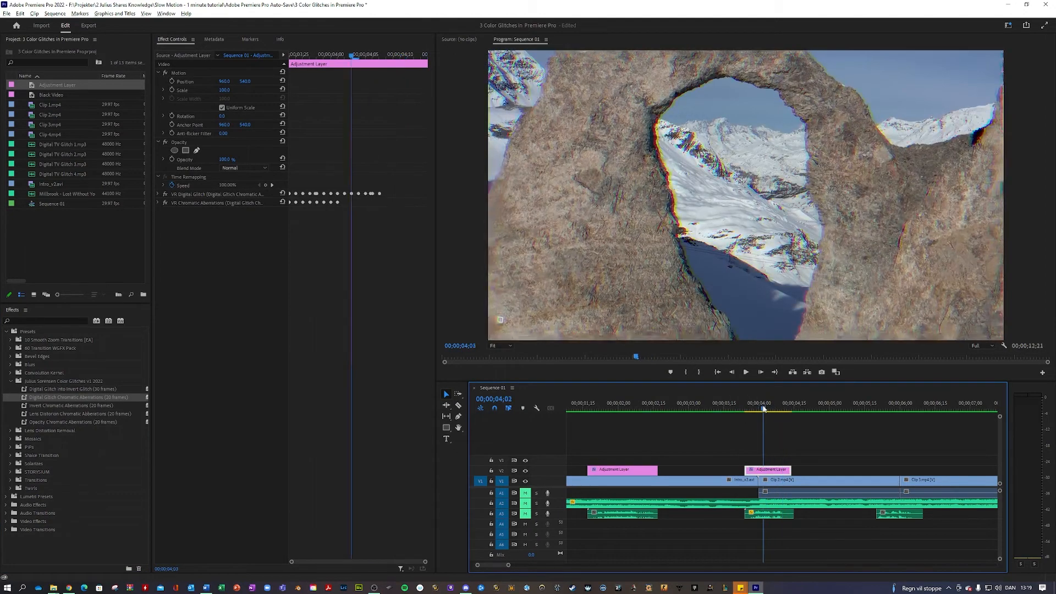
pyautogui.click(775, 403)
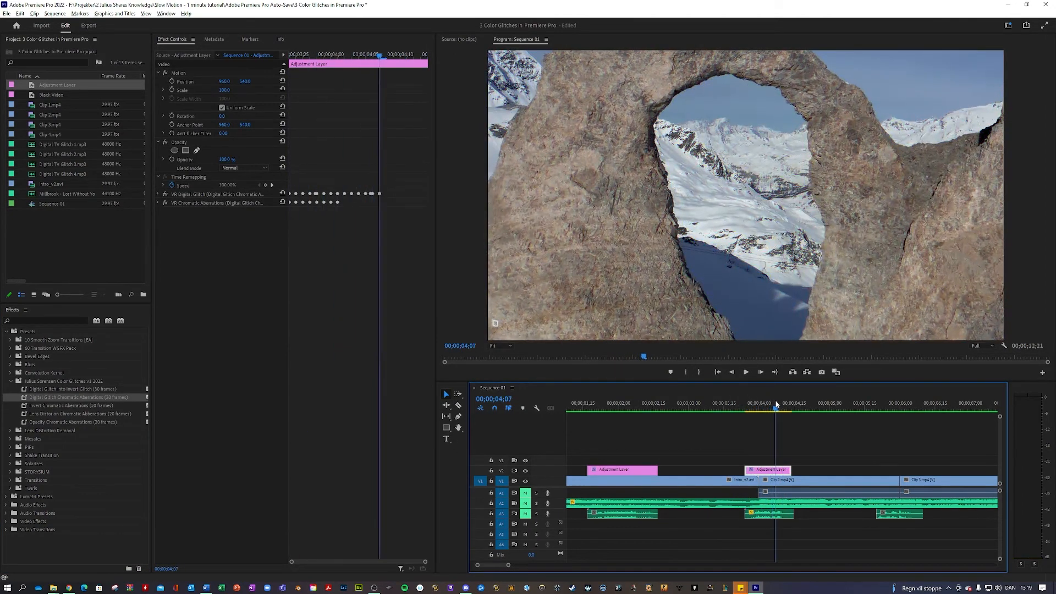
pyautogui.click(717, 403)
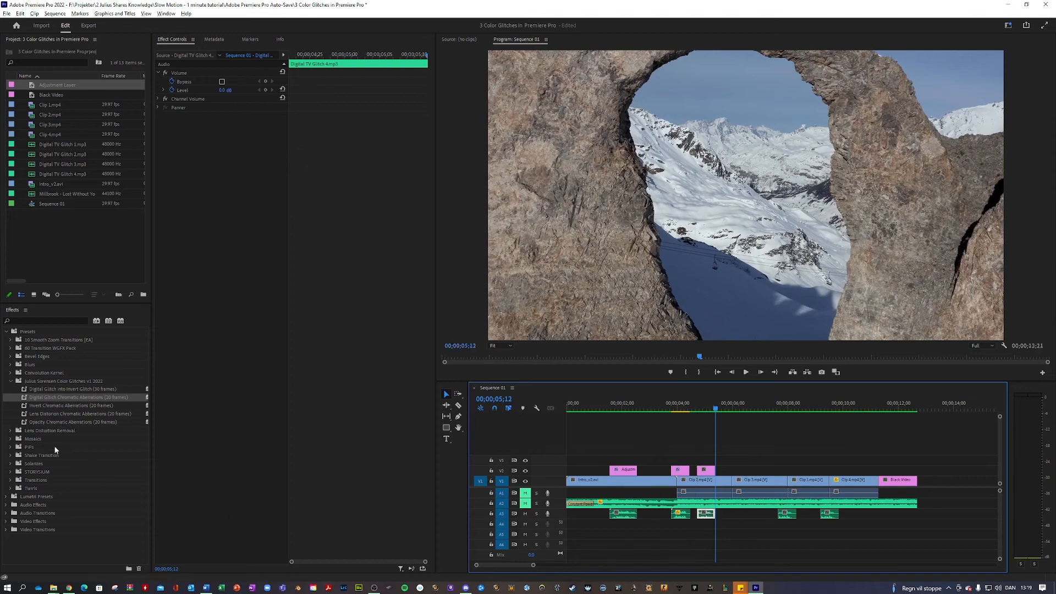
pyautogui.moveTo(42, 425)
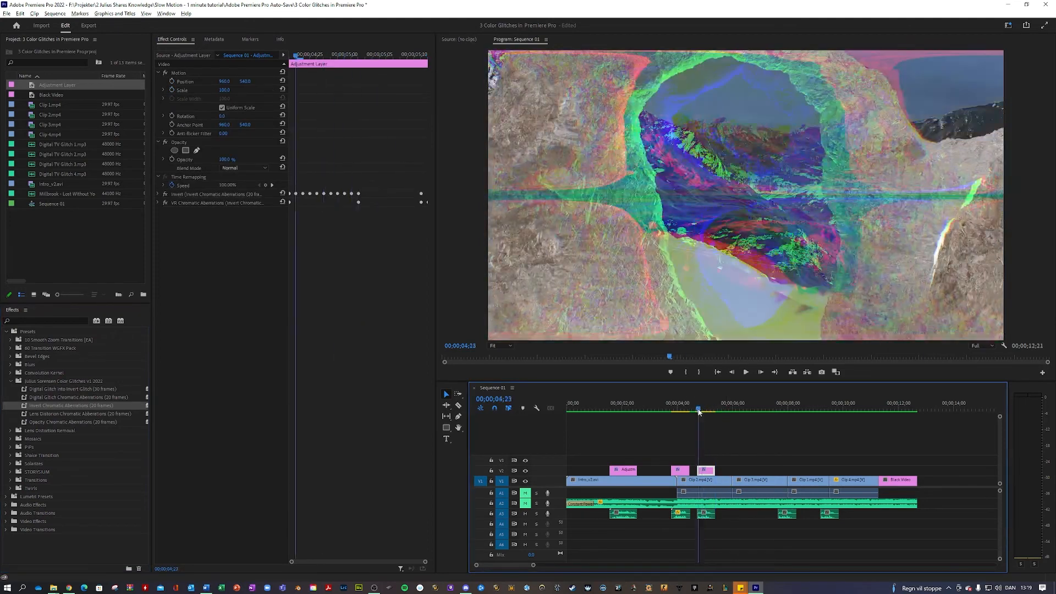
# Add a later adjustment layer with Invert Chromatic Aberrations and scrub back to preview it.
pyautogui.click(650, 409)
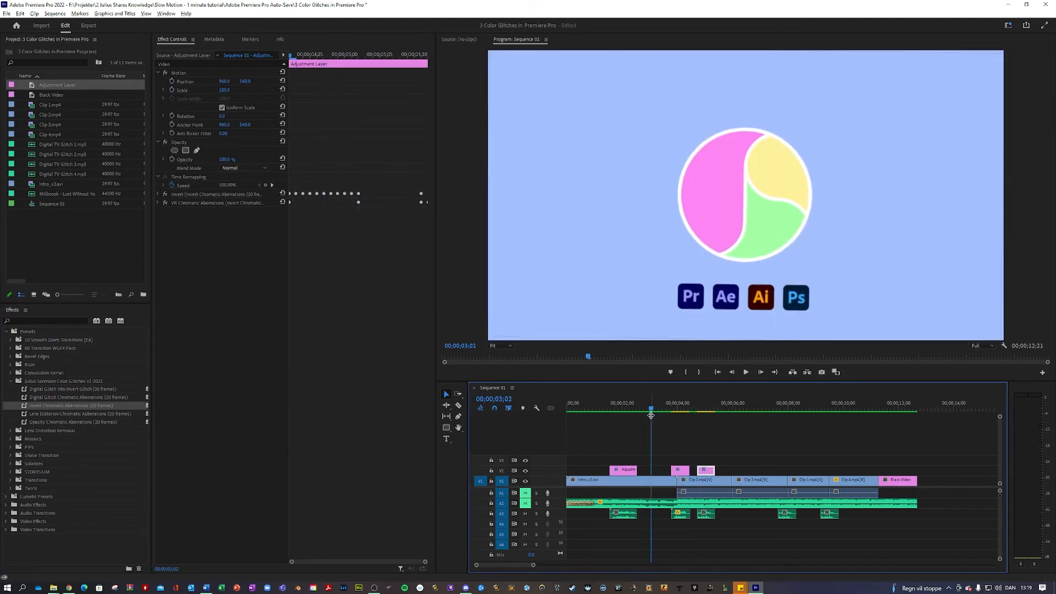